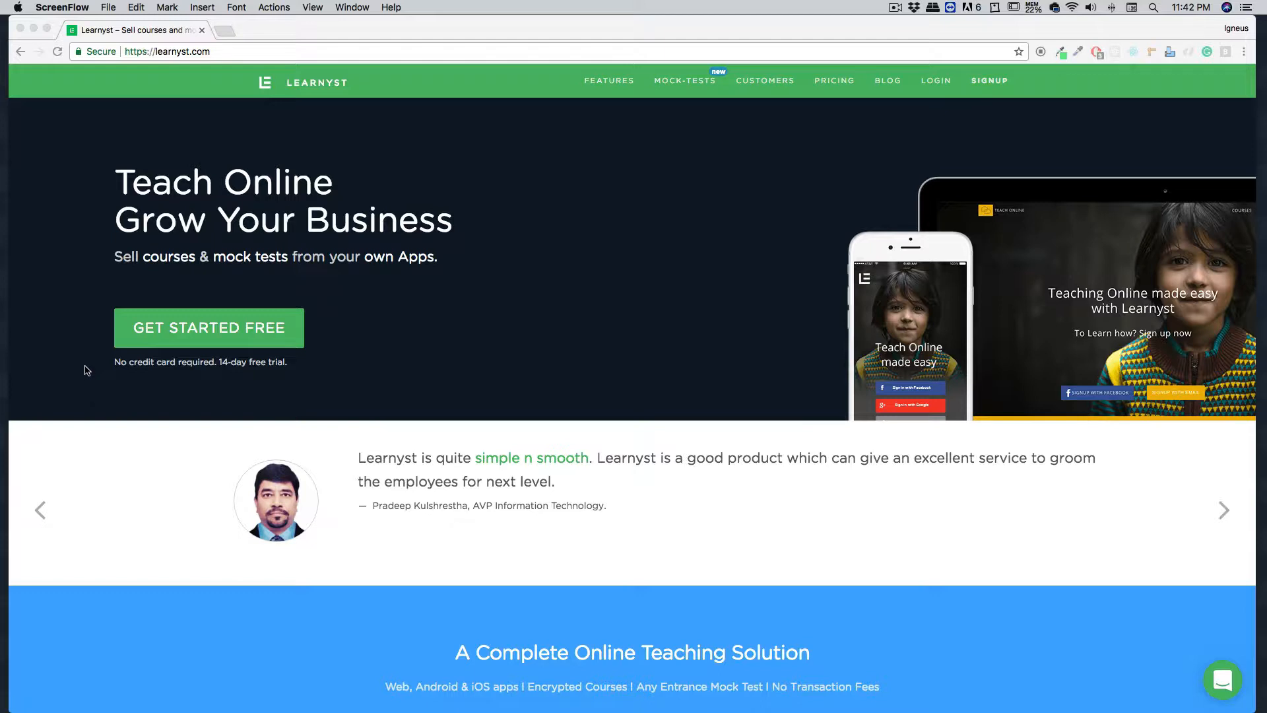
pyautogui.moveTo(81, 305)
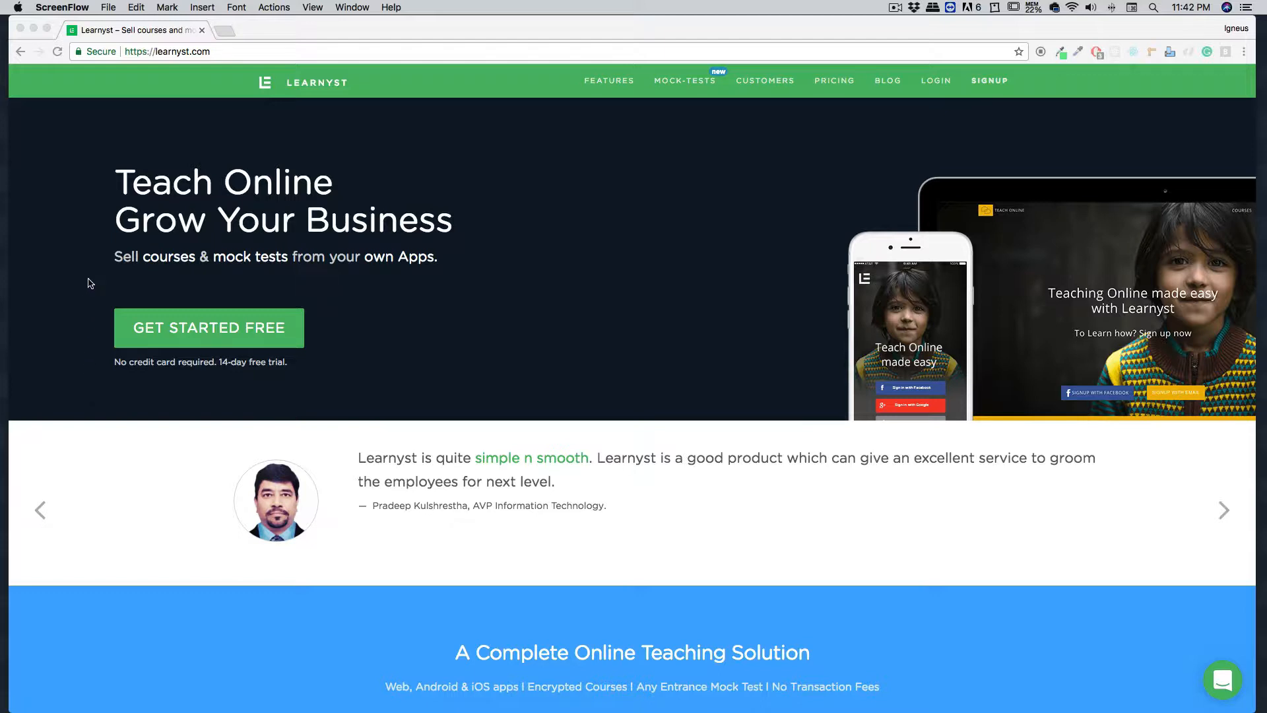
# Step: Reach the free-trial signup form from the SIGNUP link and focus the Institute Name field
pyautogui.scroll(-3)
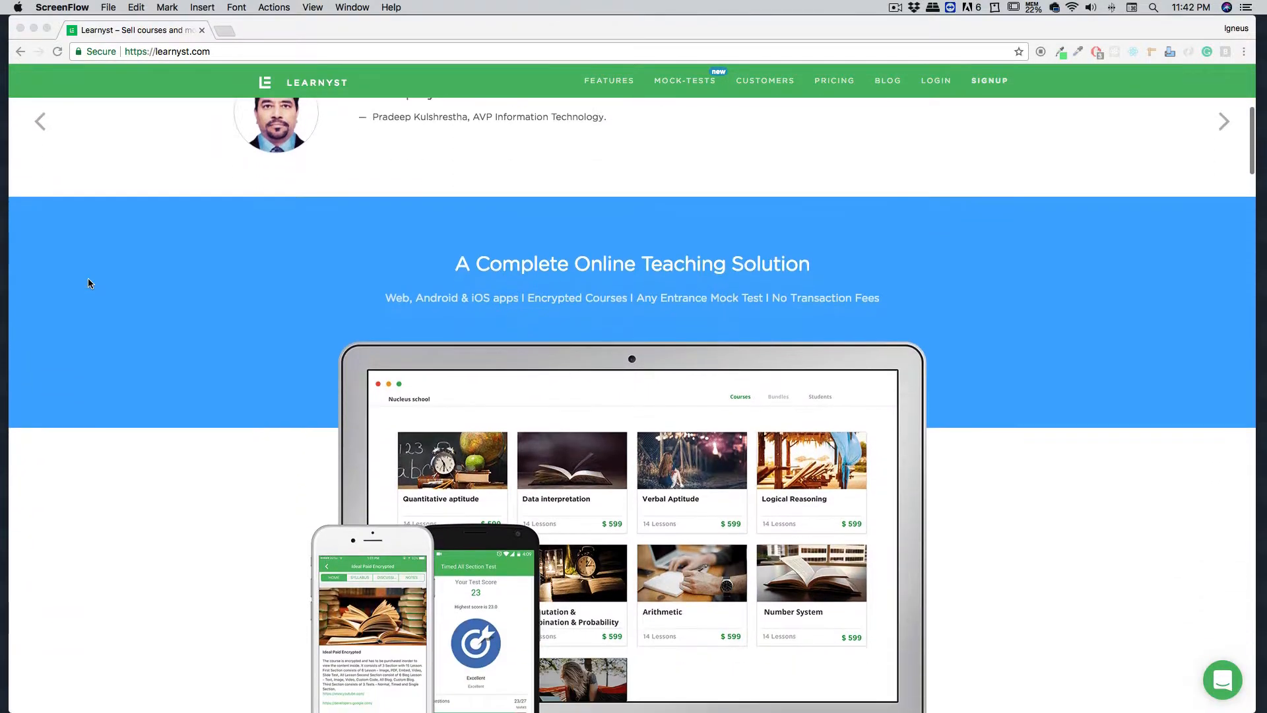
pyautogui.scroll(-3)
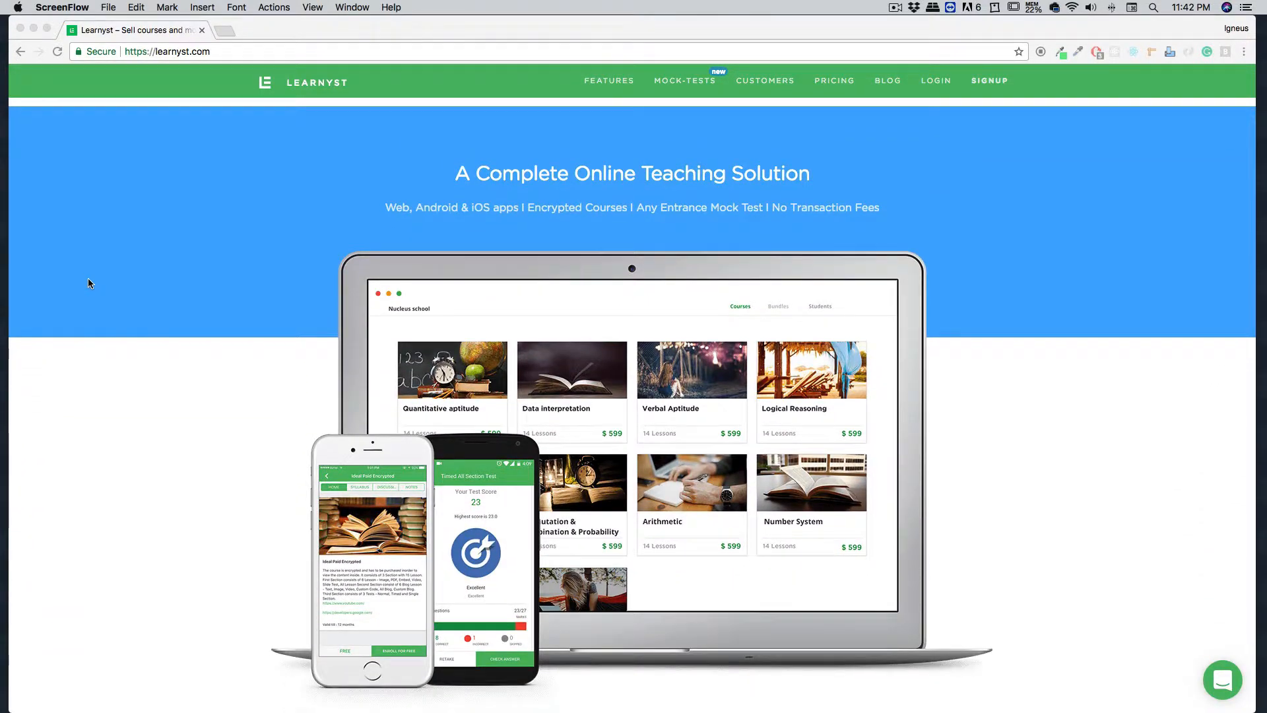
pyautogui.moveTo(931, 215)
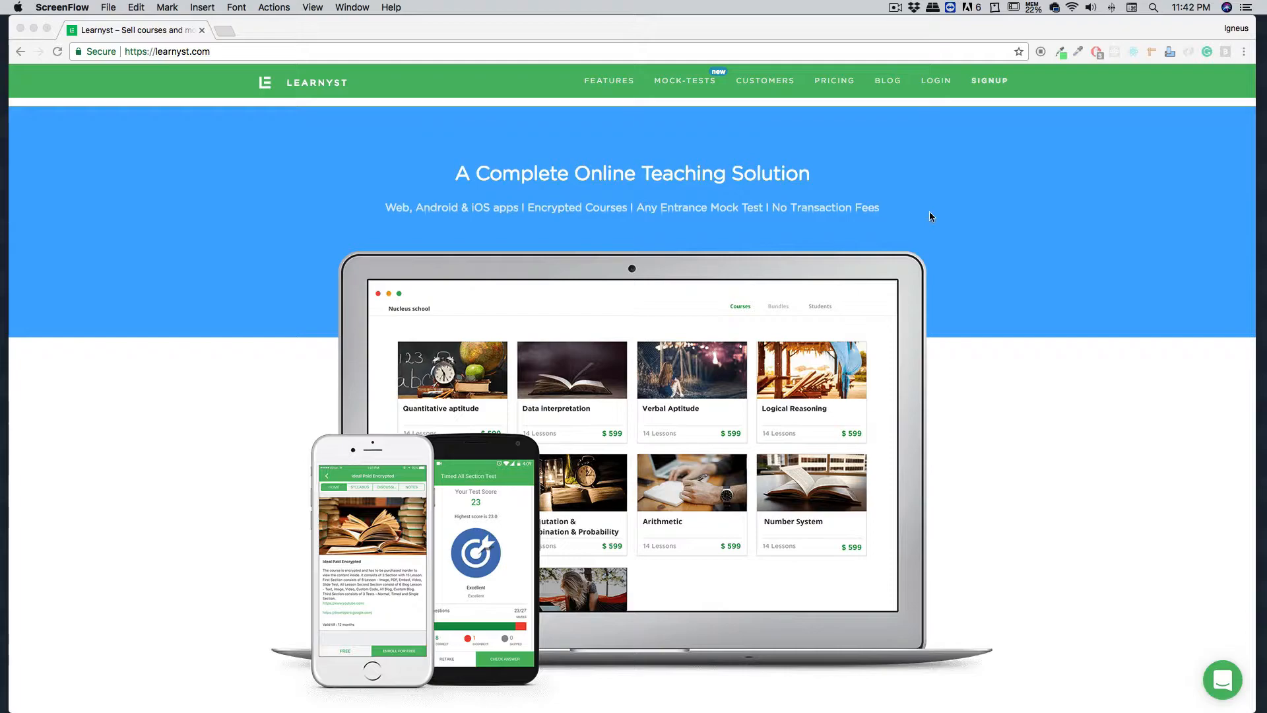
pyautogui.moveTo(991, 88)
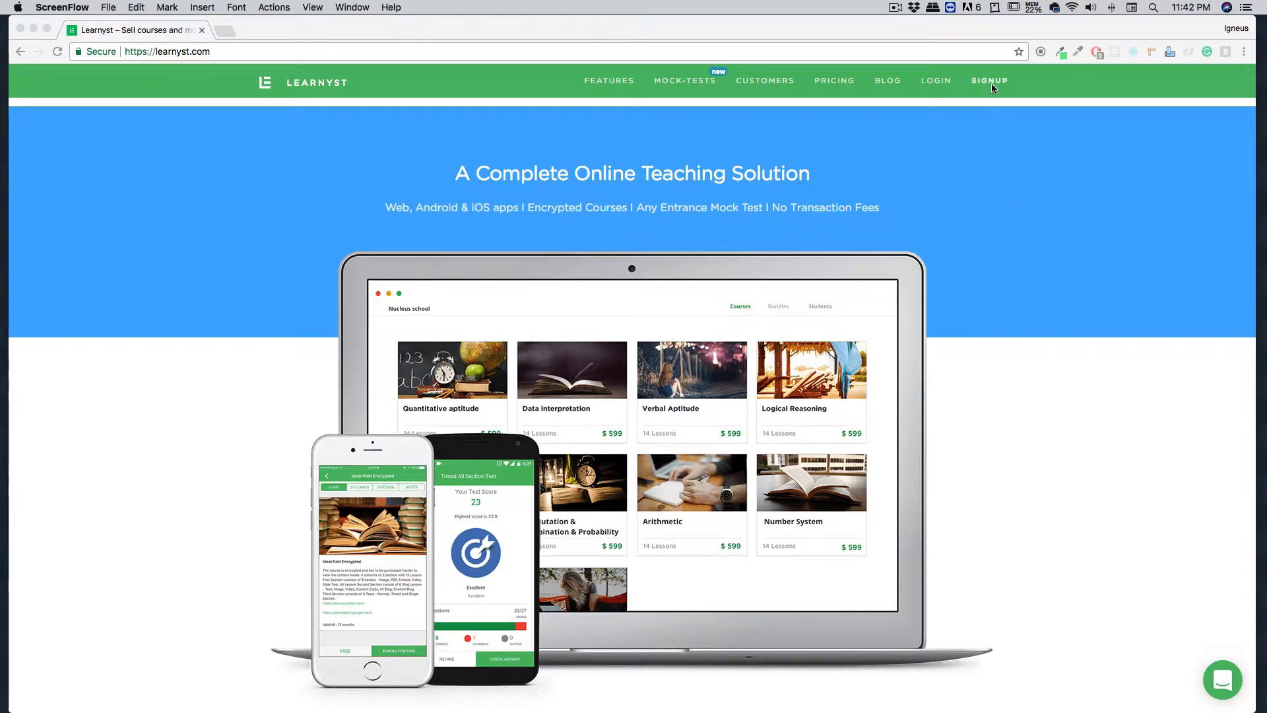
pyautogui.click(988, 81)
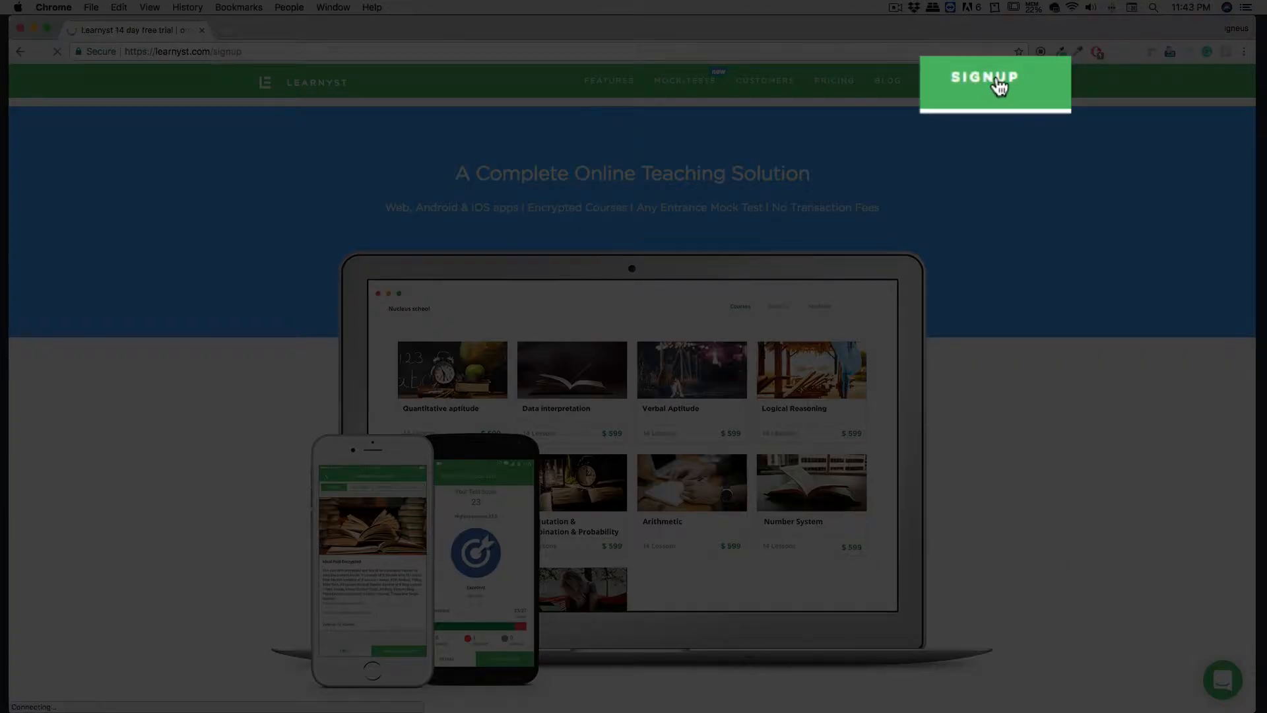
pyautogui.click(984, 81)
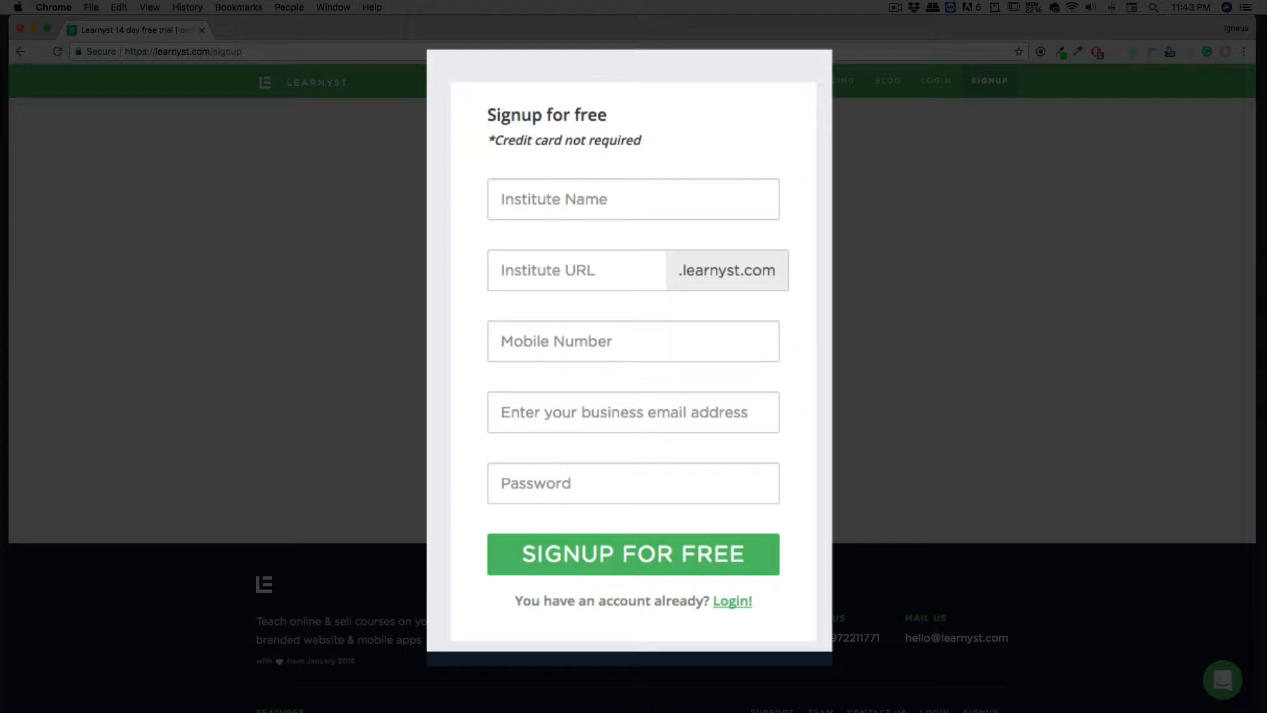
pyautogui.moveTo(751, 340)
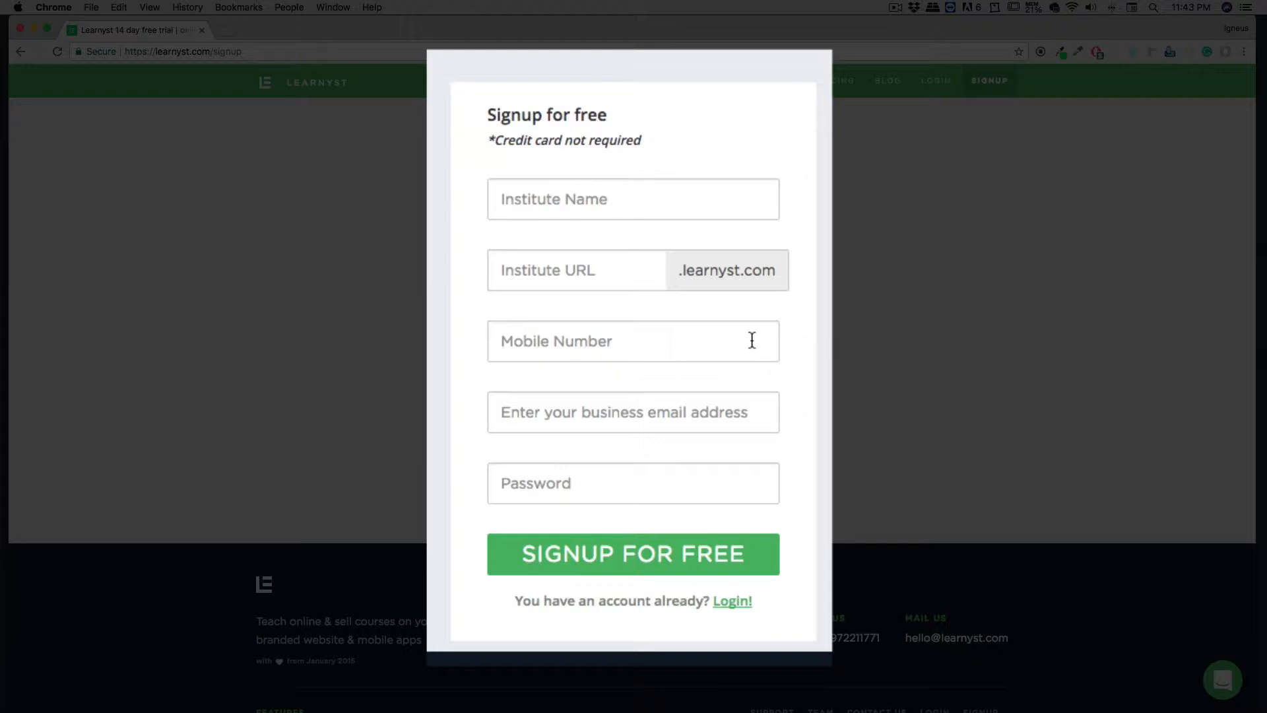
pyautogui.moveTo(705, 475)
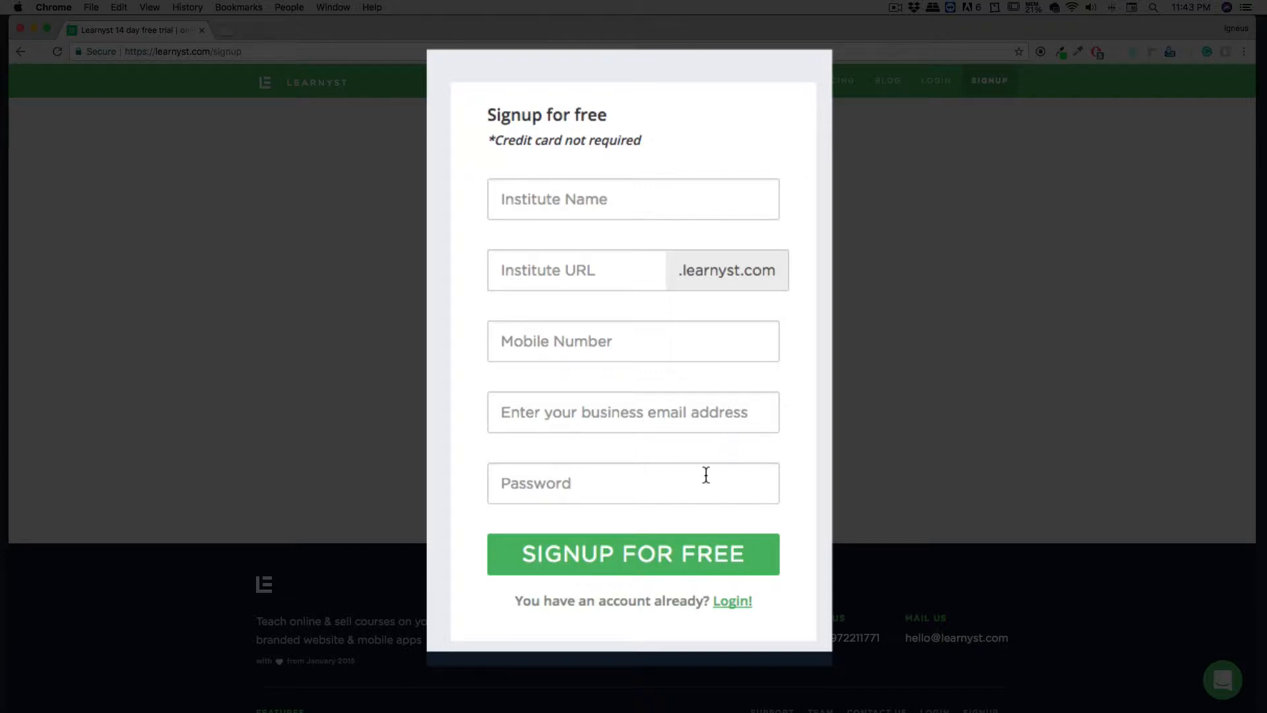
pyautogui.click(634, 199)
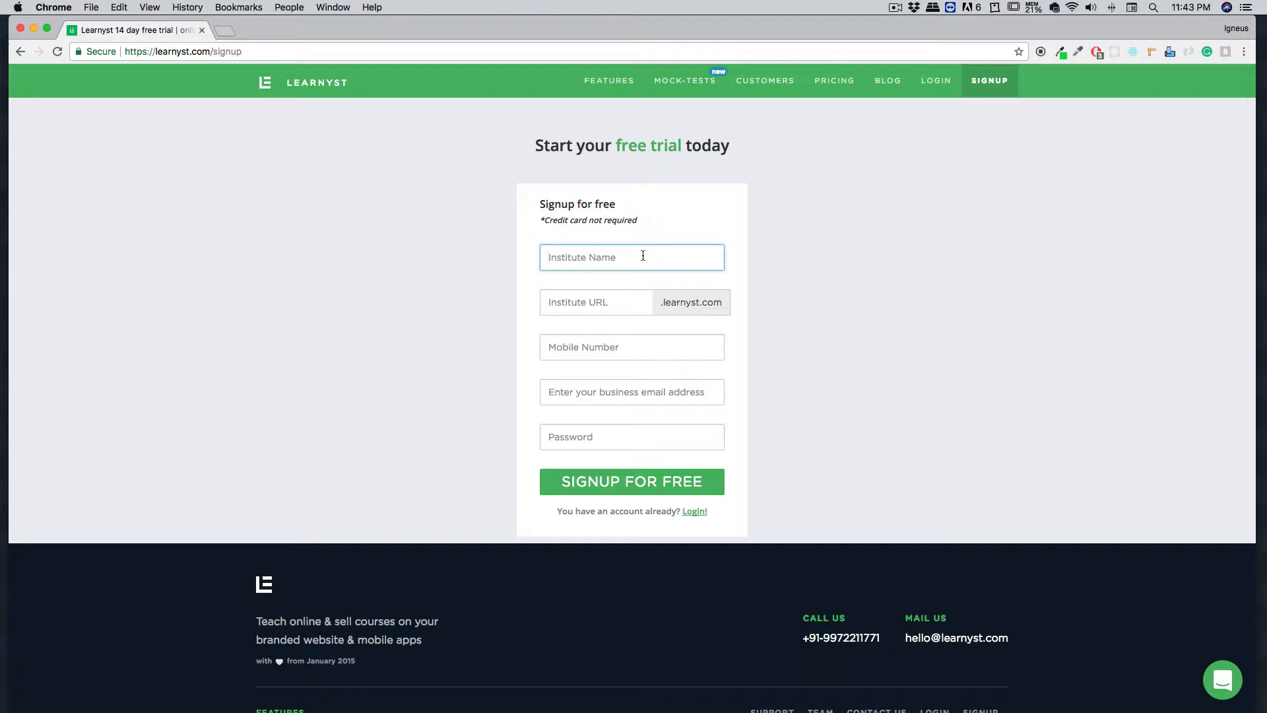
# Step: Enter institute name 'Learner' and site address 'learner'
pyautogui.write('Learner')
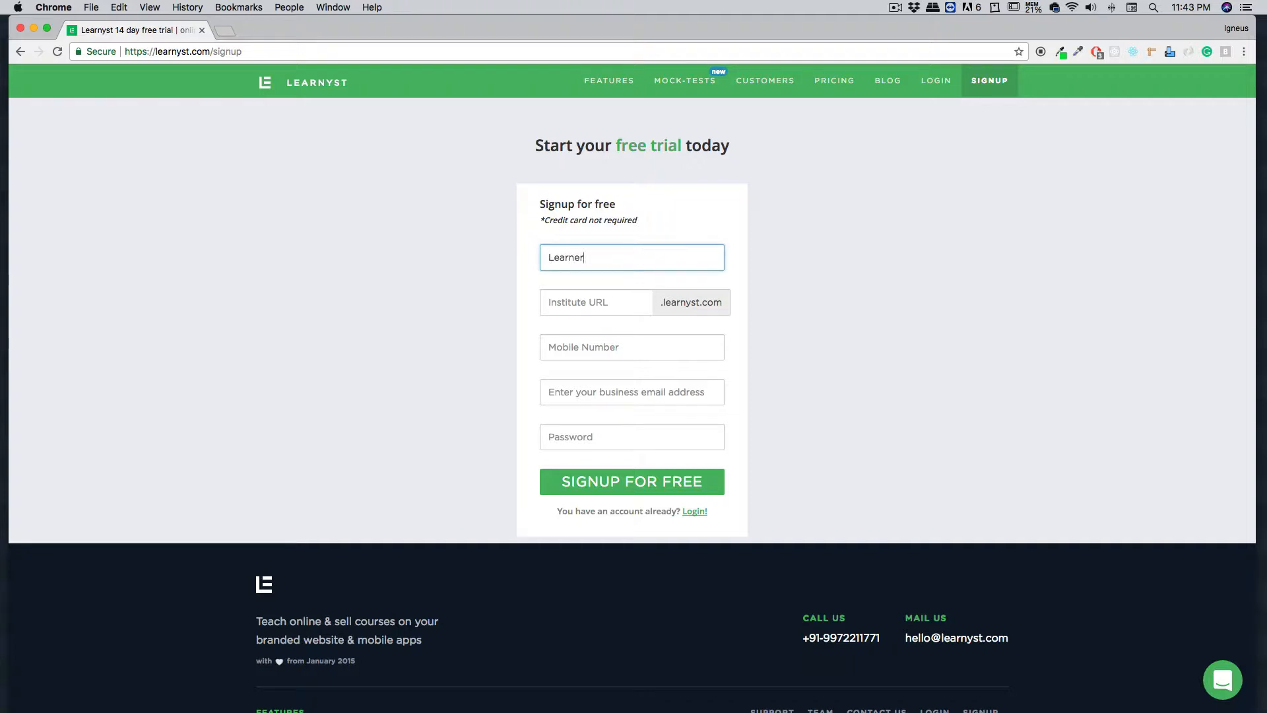
pyautogui.write('learn')
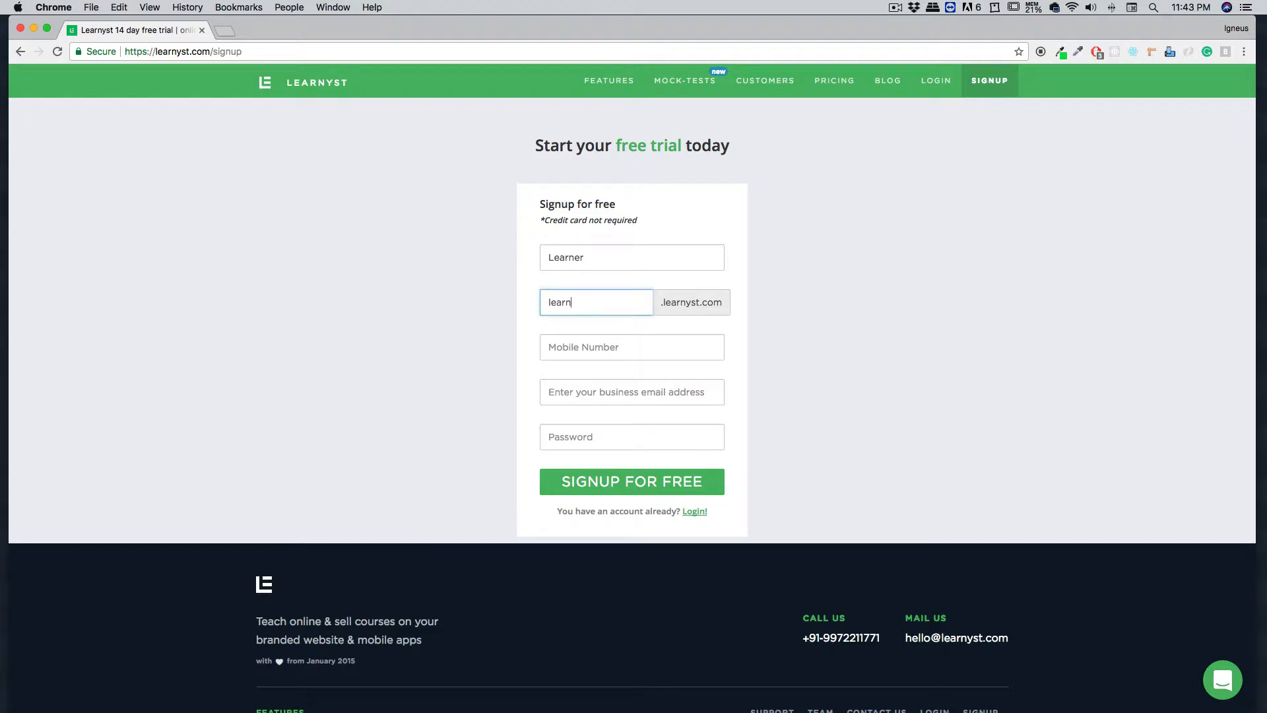
pyautogui.write('er')
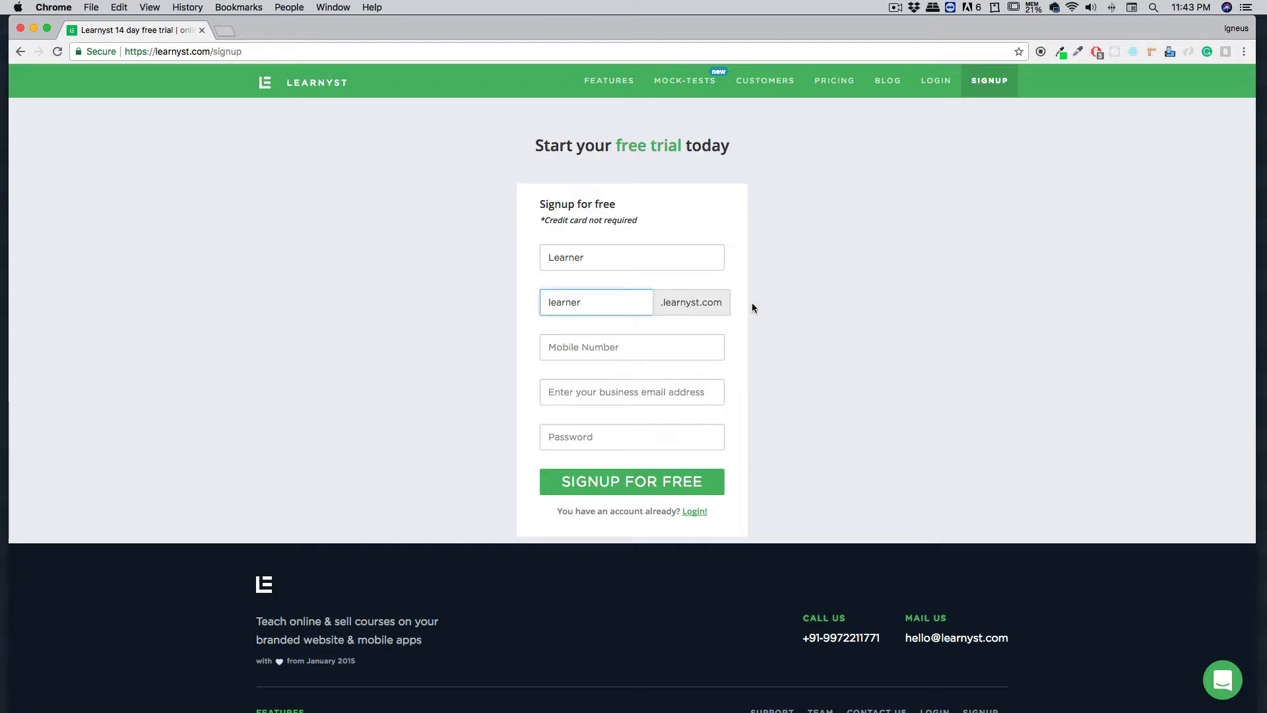
pyautogui.click(631, 347)
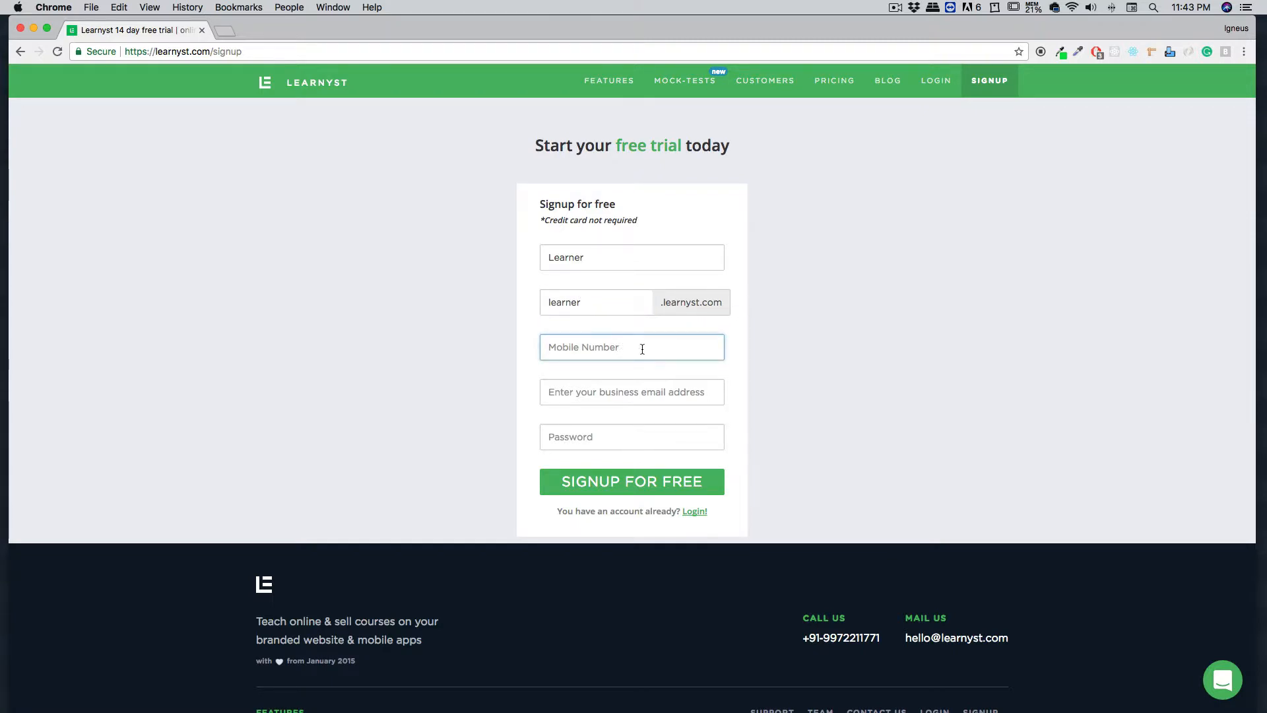
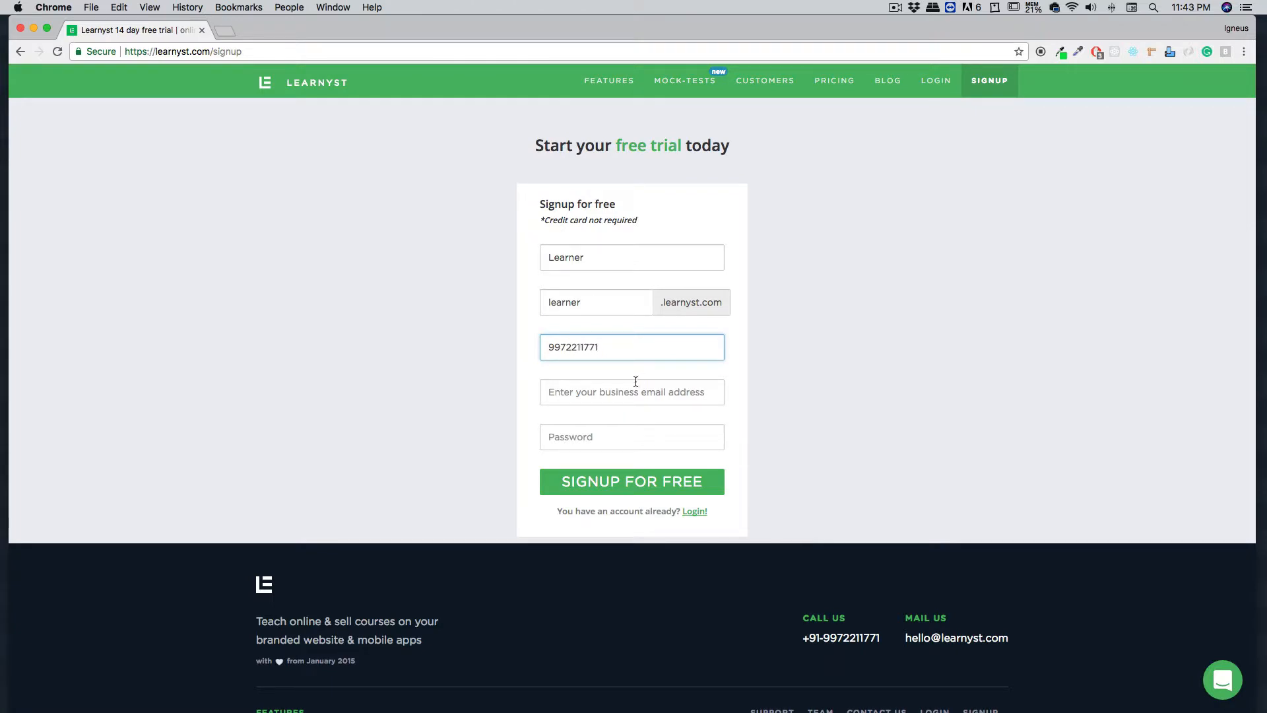
pyautogui.click(631, 392)
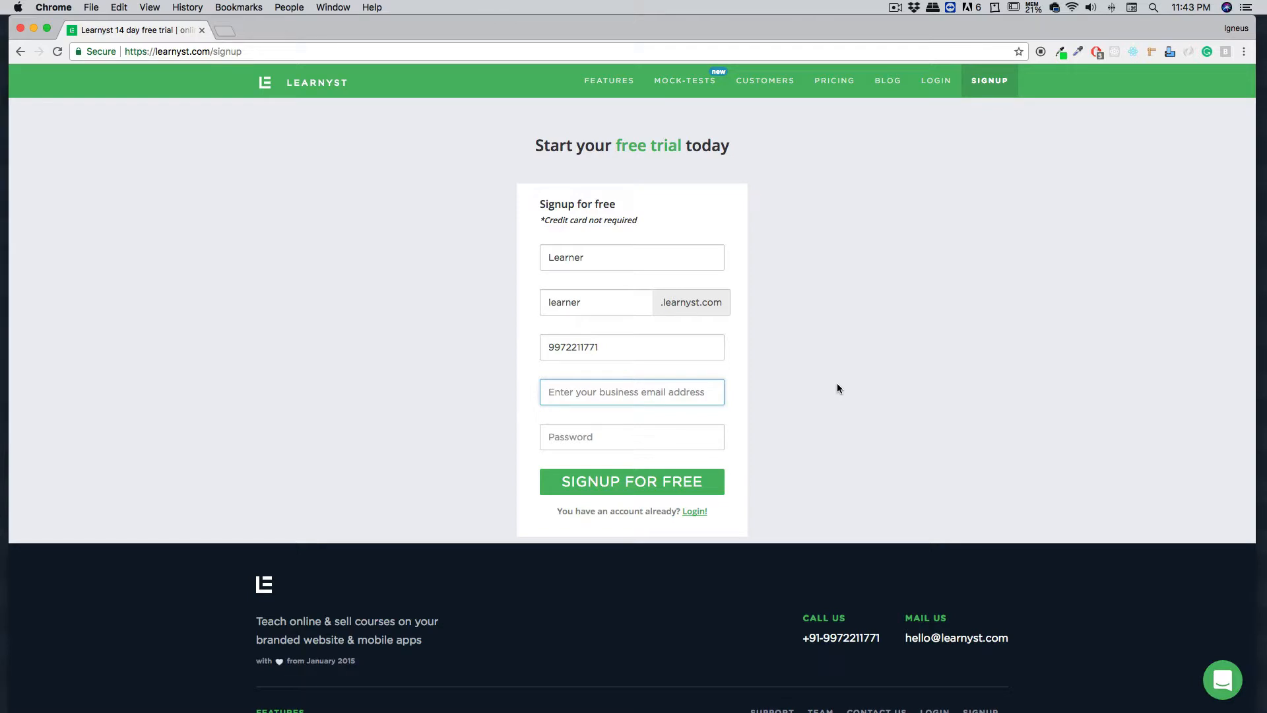
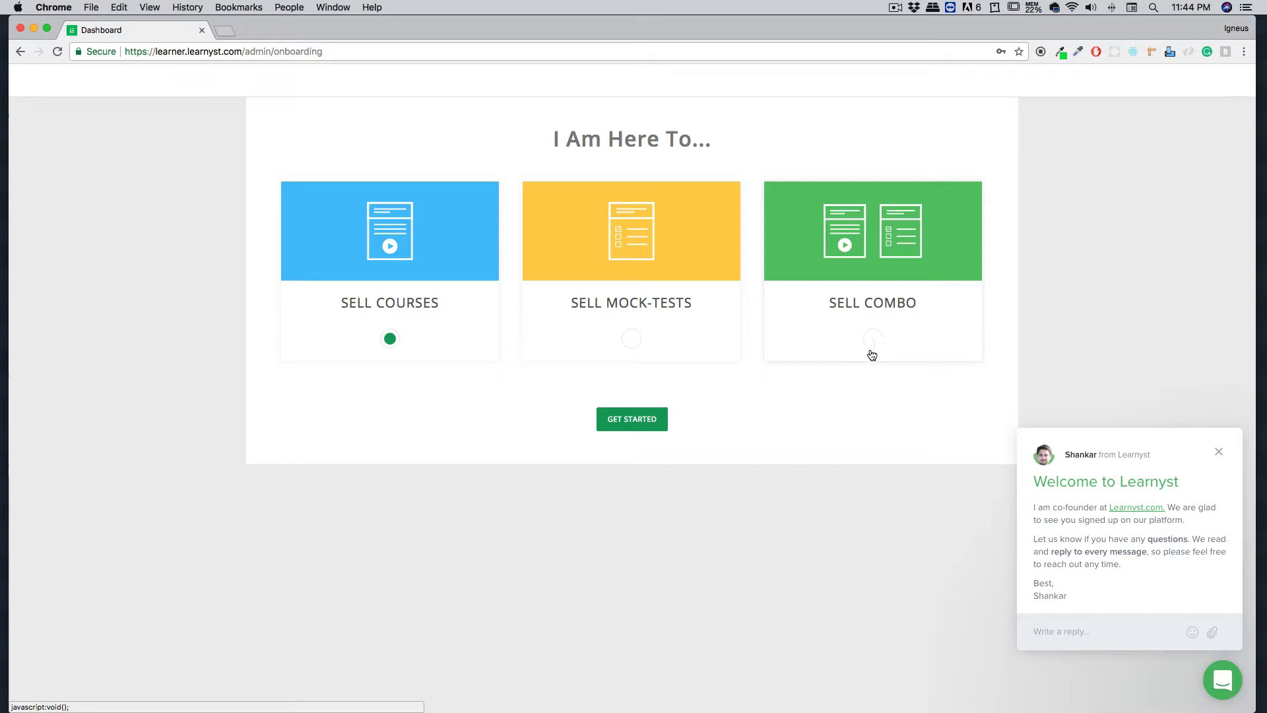
pyautogui.moveTo(429, 323)
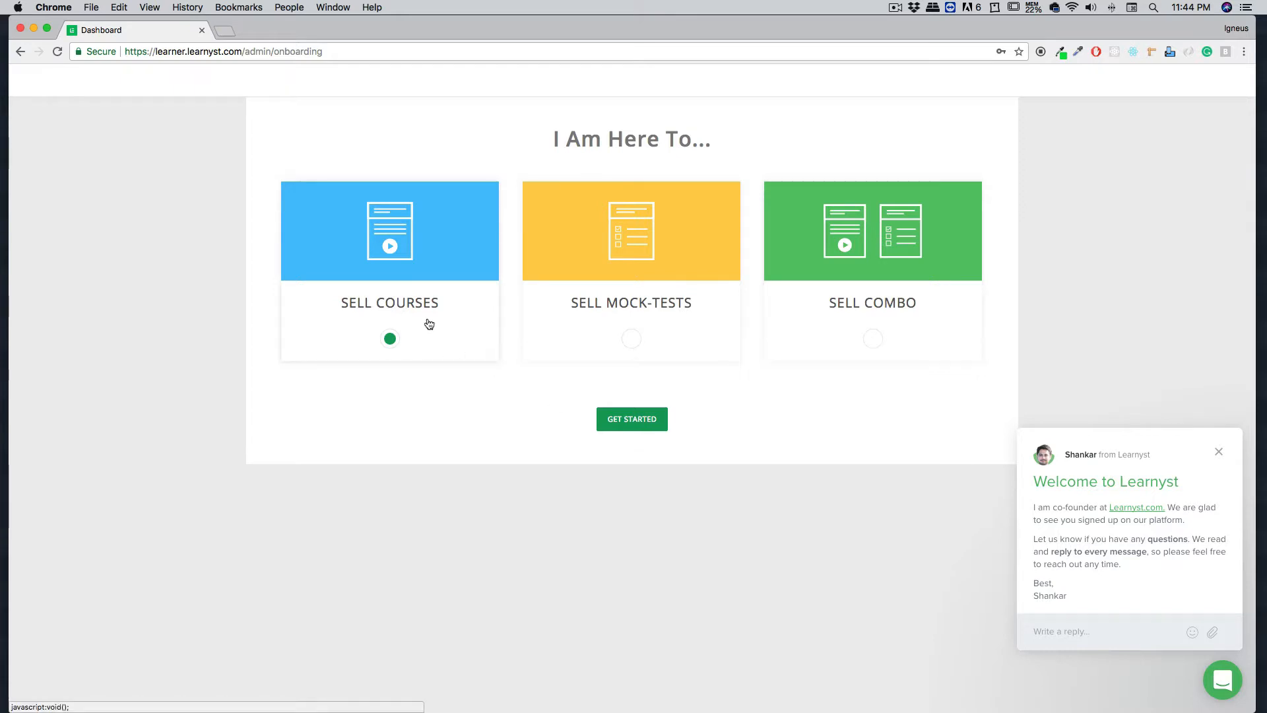
pyautogui.moveTo(958, 401)
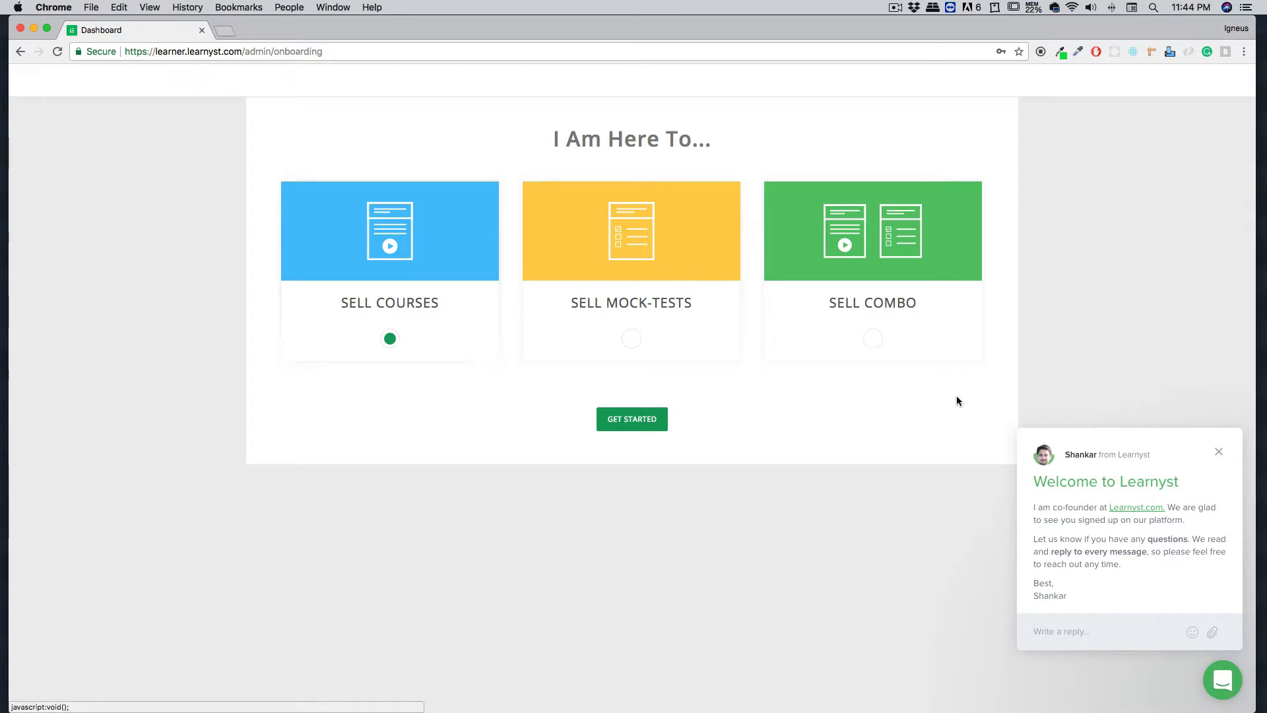
# Step: Finish onboarding with Sell Courses chosen, landing on the Get Started dashboard
pyautogui.click(631, 418)
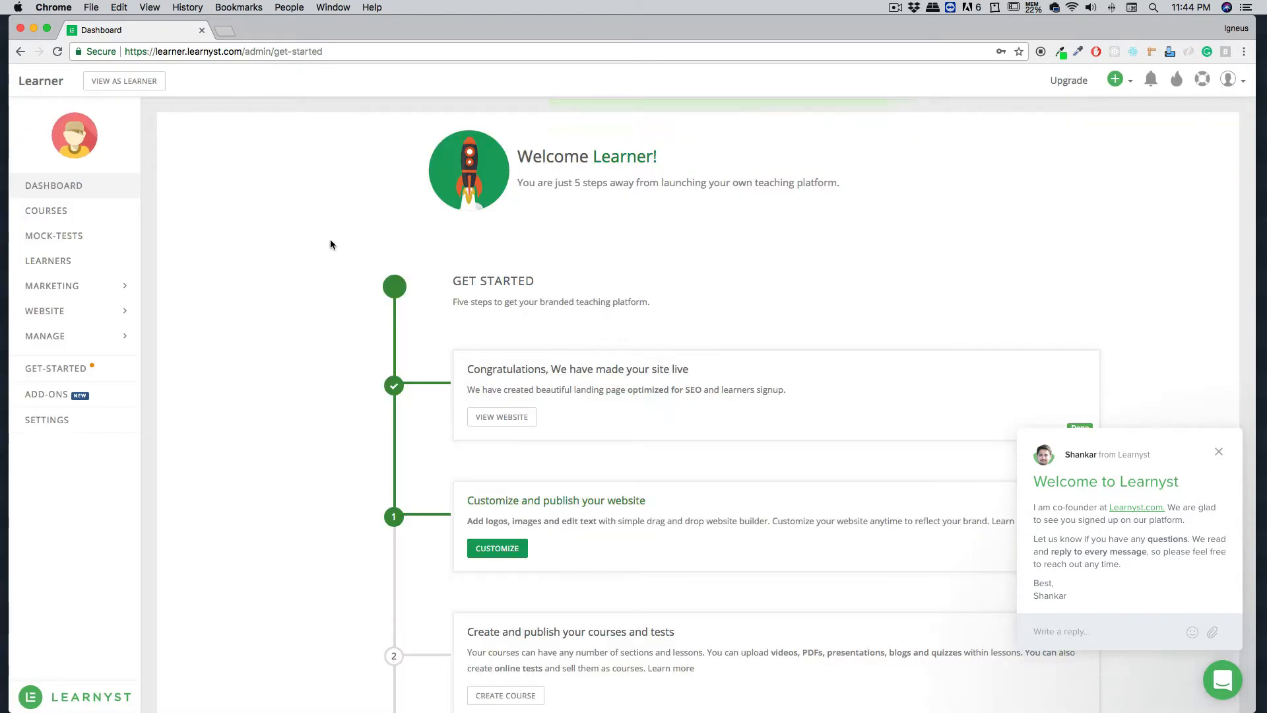
pyautogui.scroll(-3)
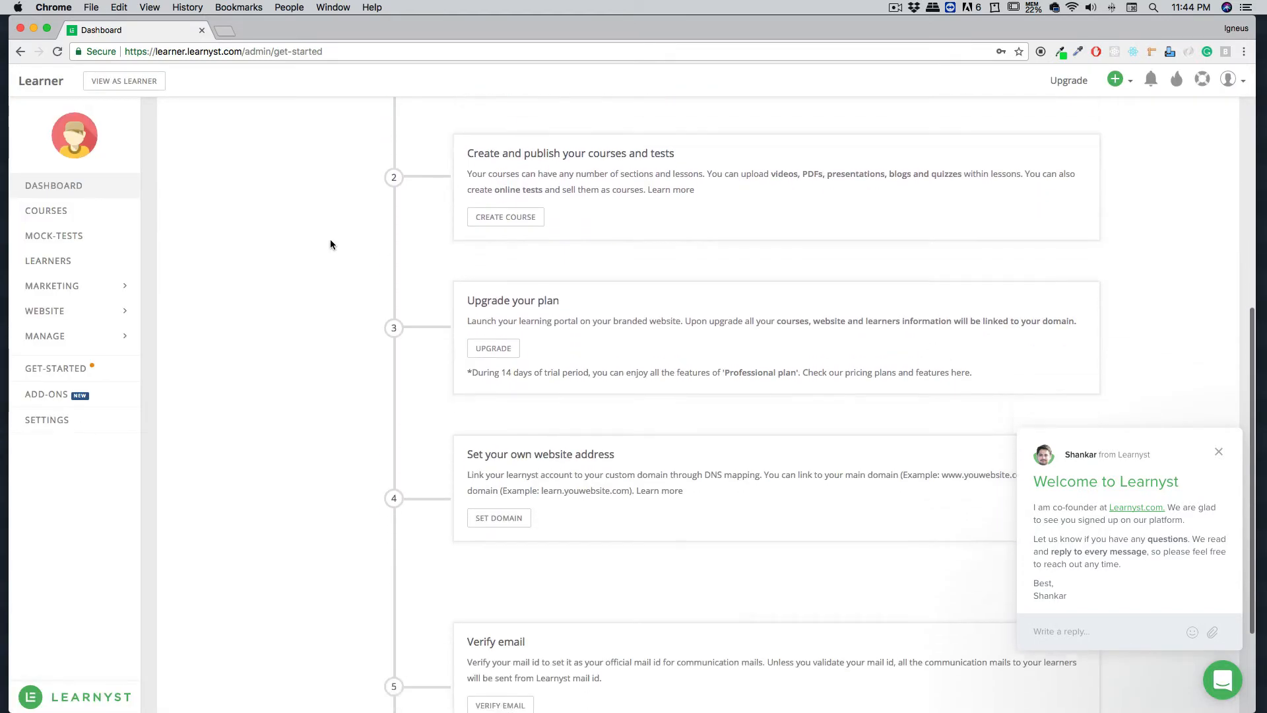
pyautogui.scroll(3)
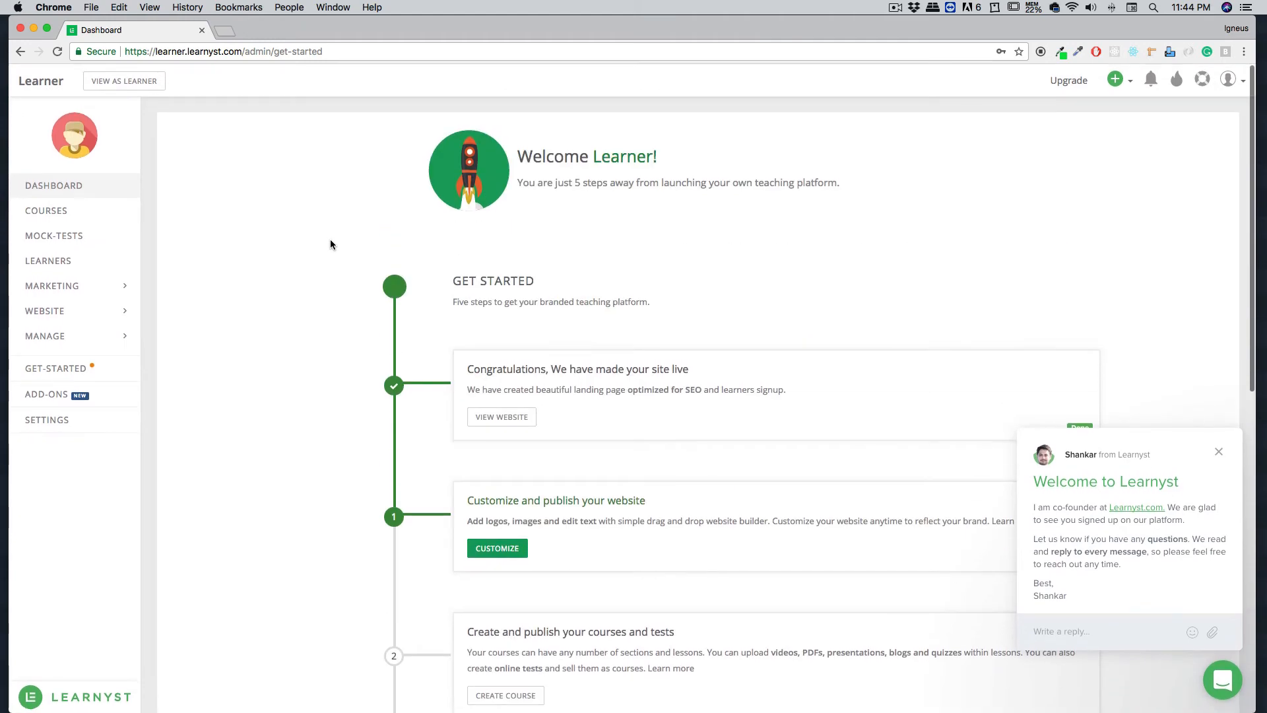
pyautogui.moveTo(314, 243)
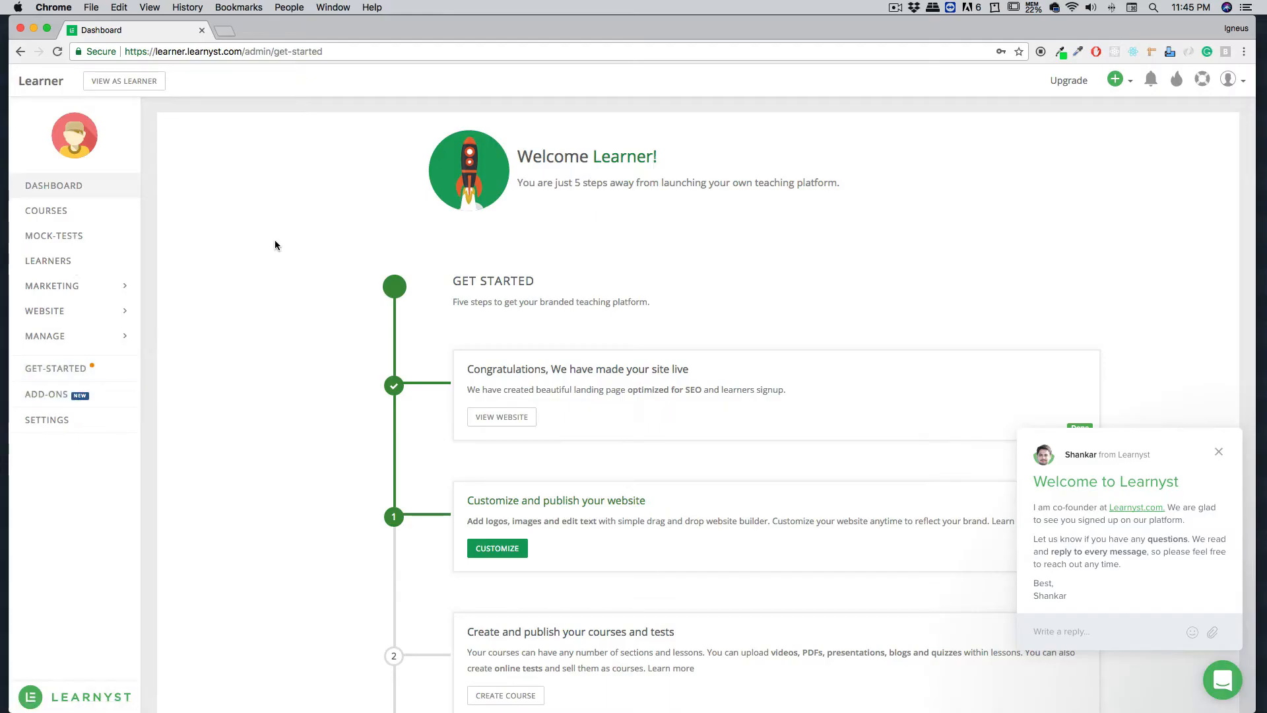
pyautogui.moveTo(351, 277)
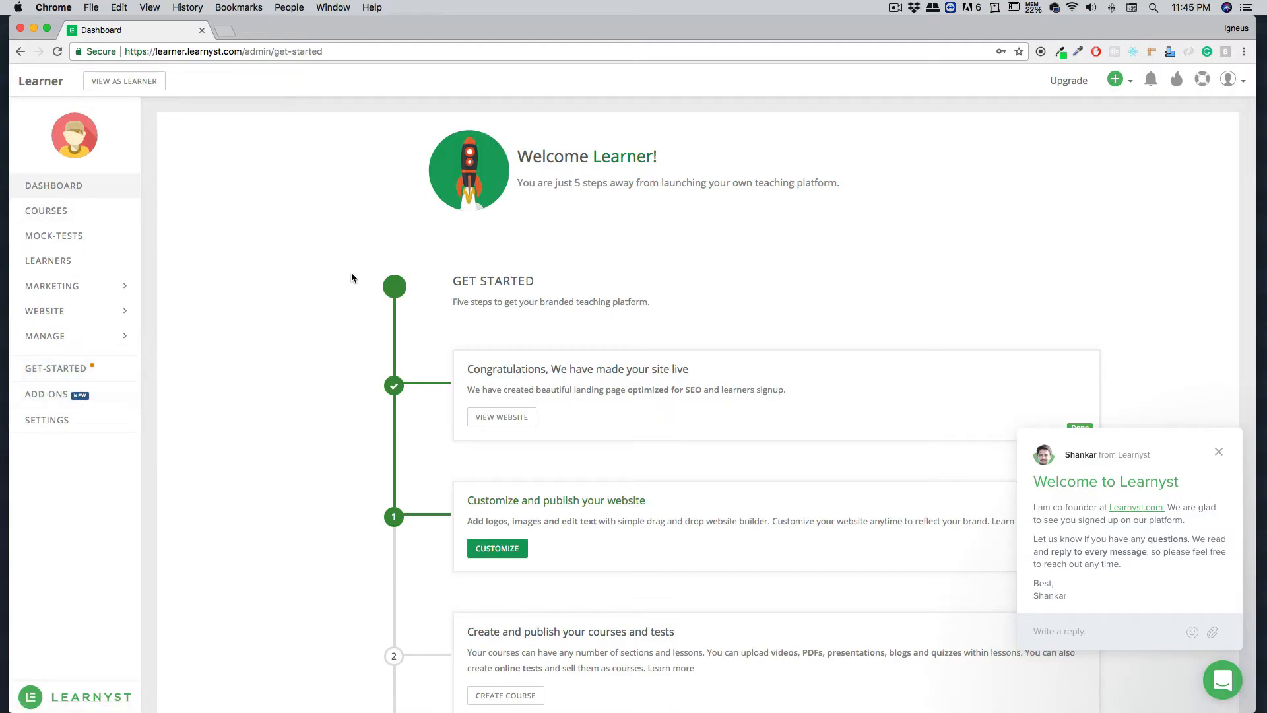
pyautogui.scroll(-3)
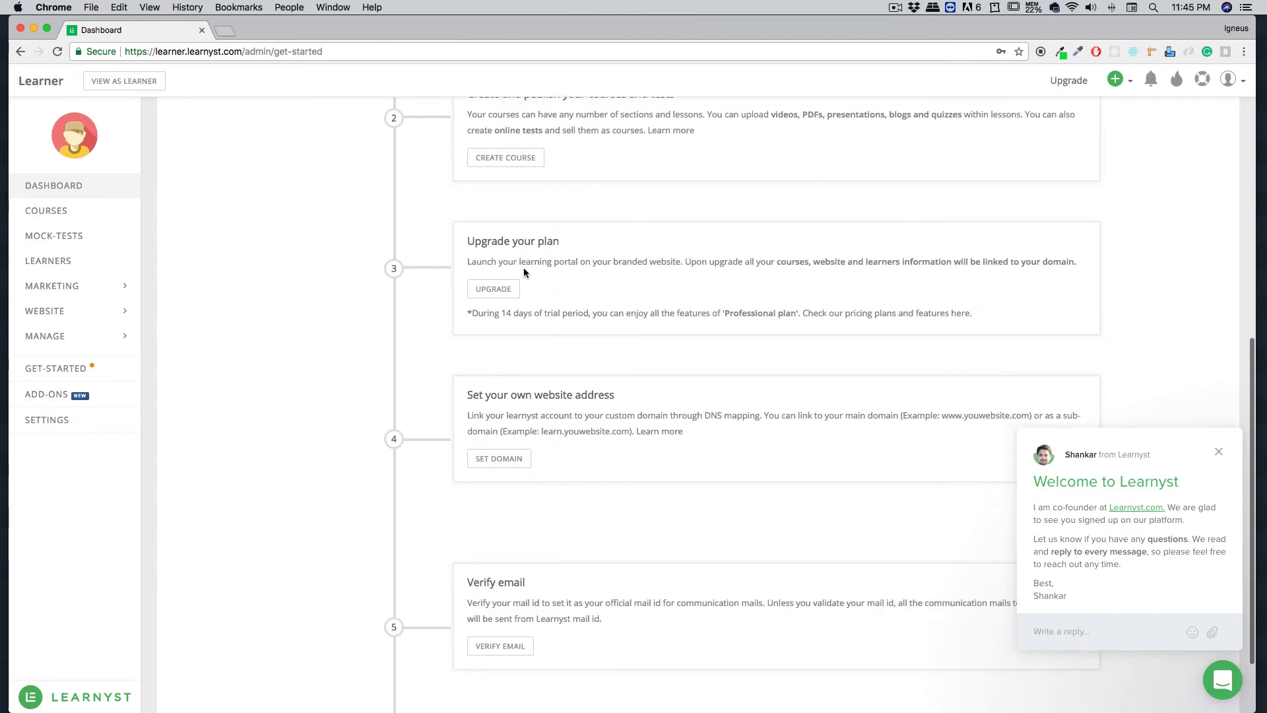
pyautogui.scroll(3)
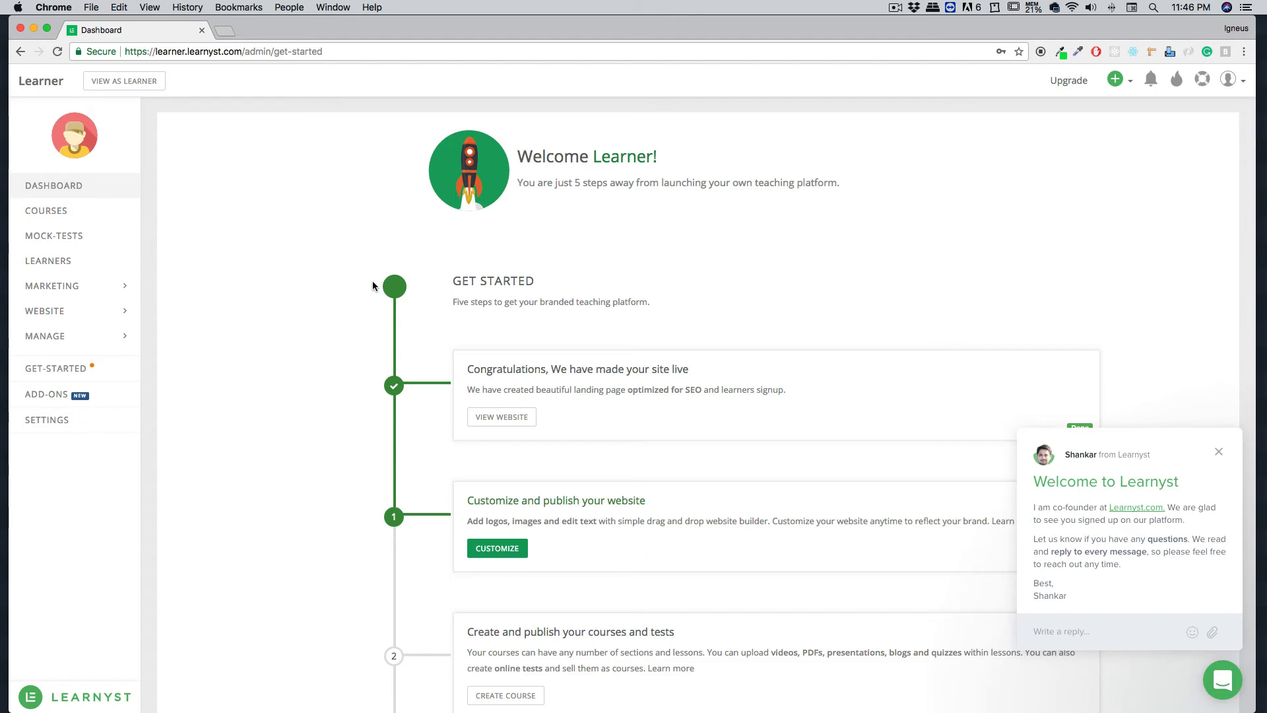
pyautogui.scroll(-3)
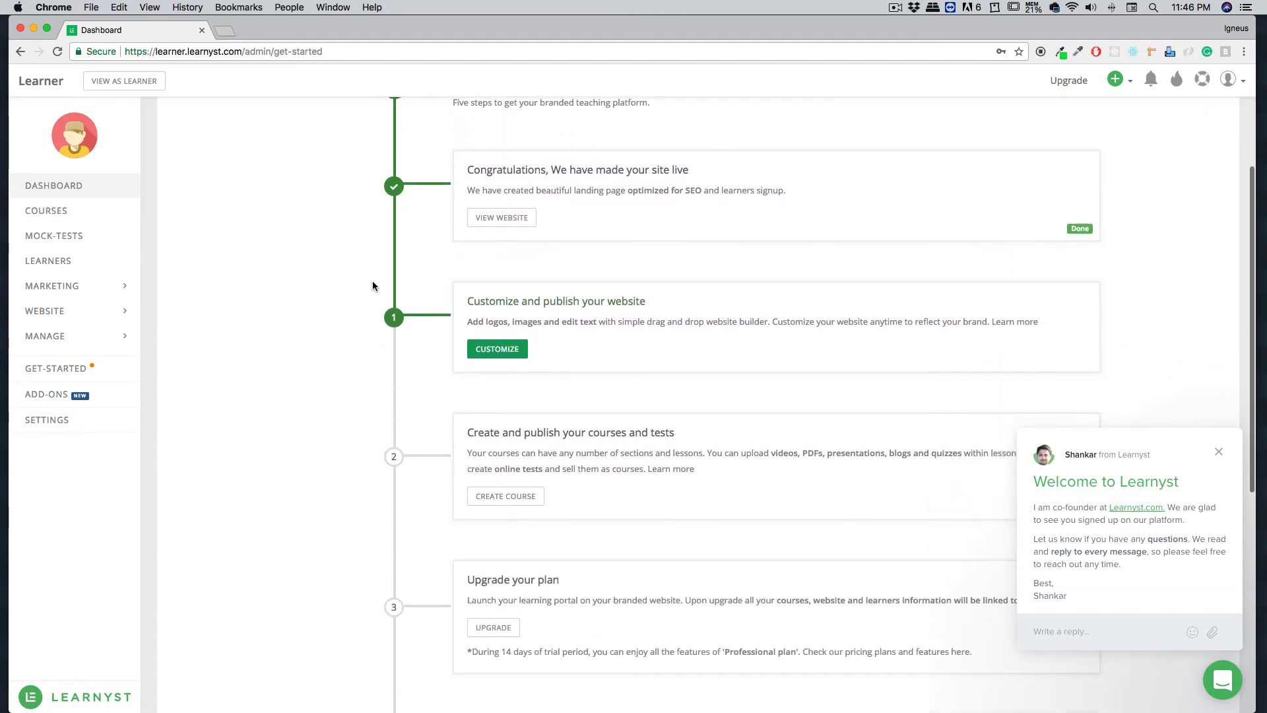
pyautogui.scroll(-3)
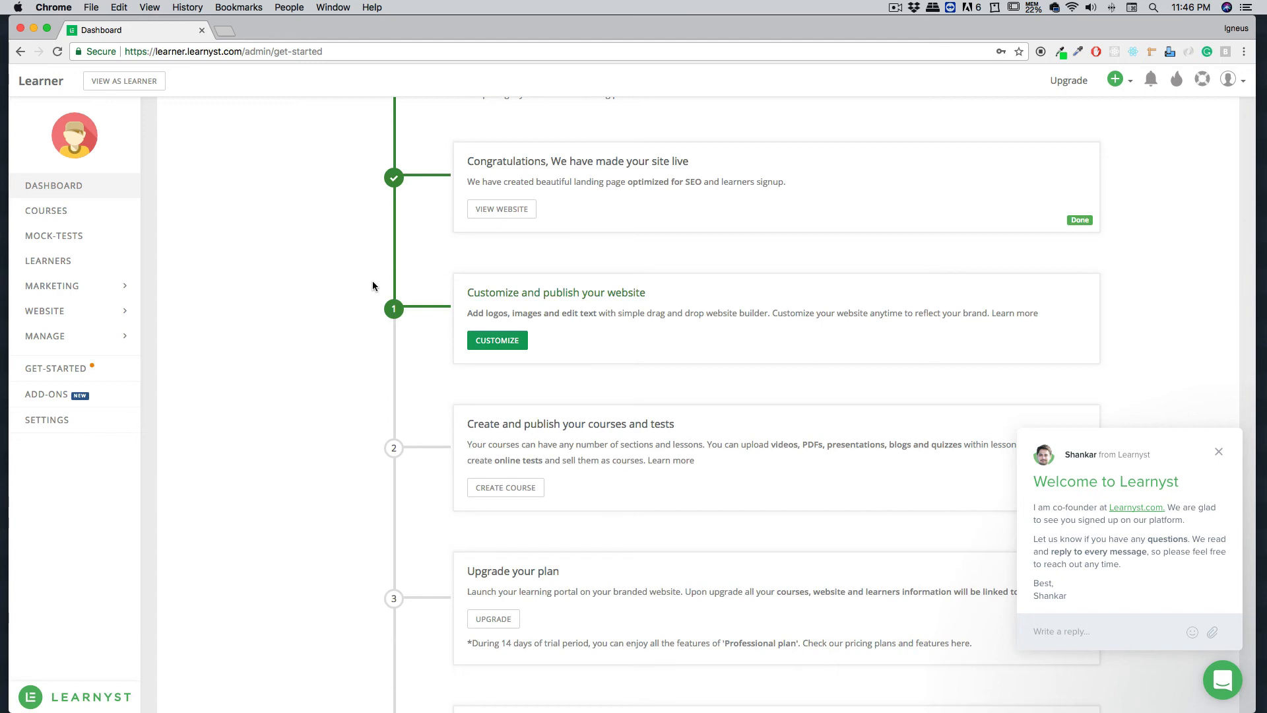
pyautogui.scroll(-3)
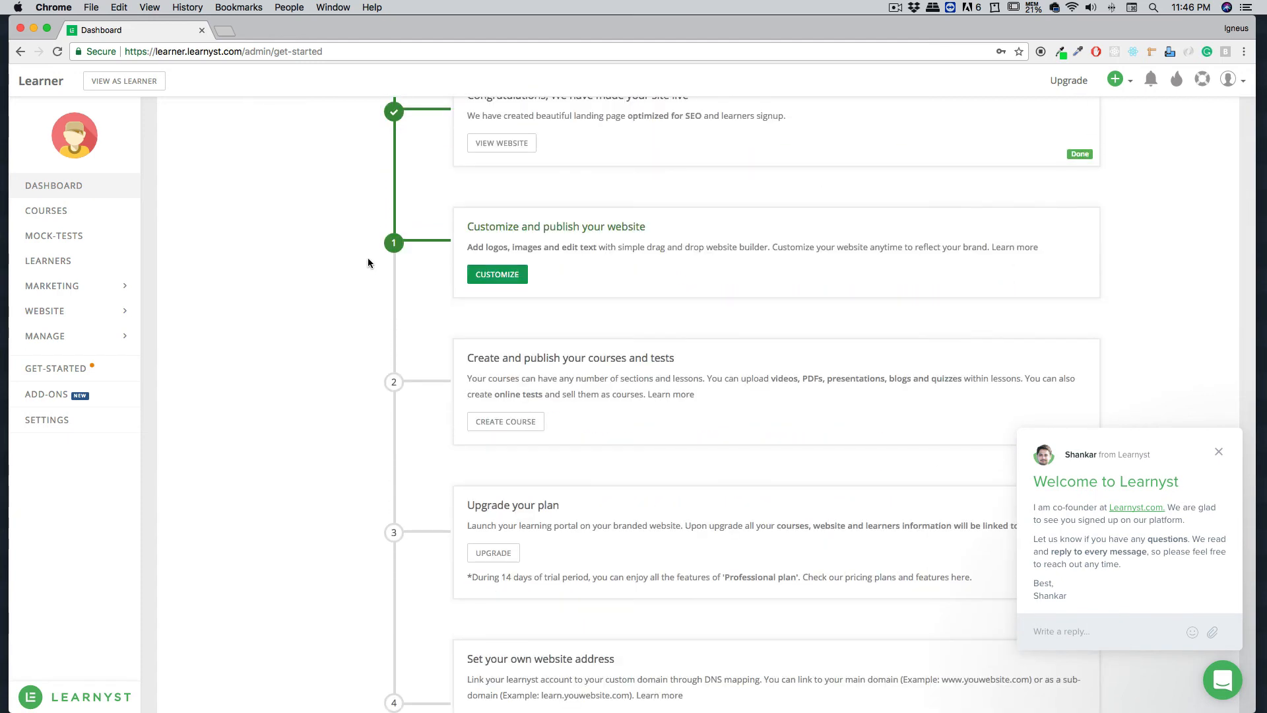
pyautogui.scroll(-3)
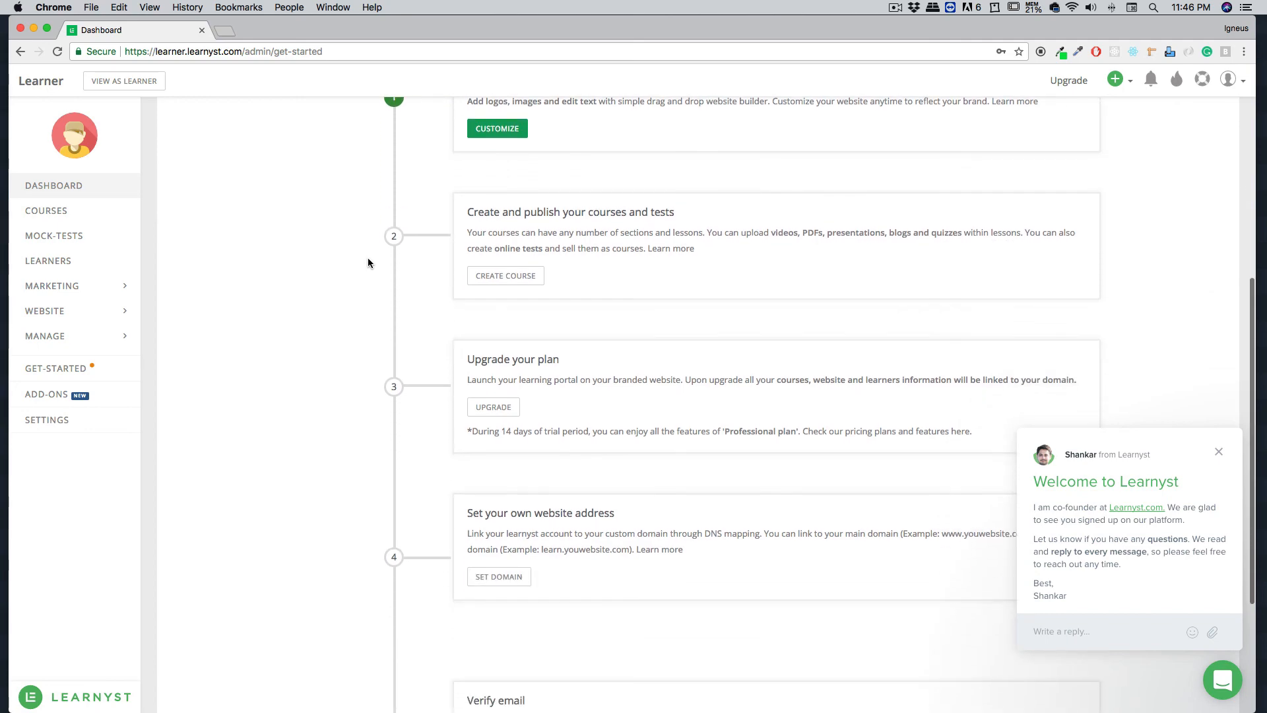
pyautogui.scroll(3)
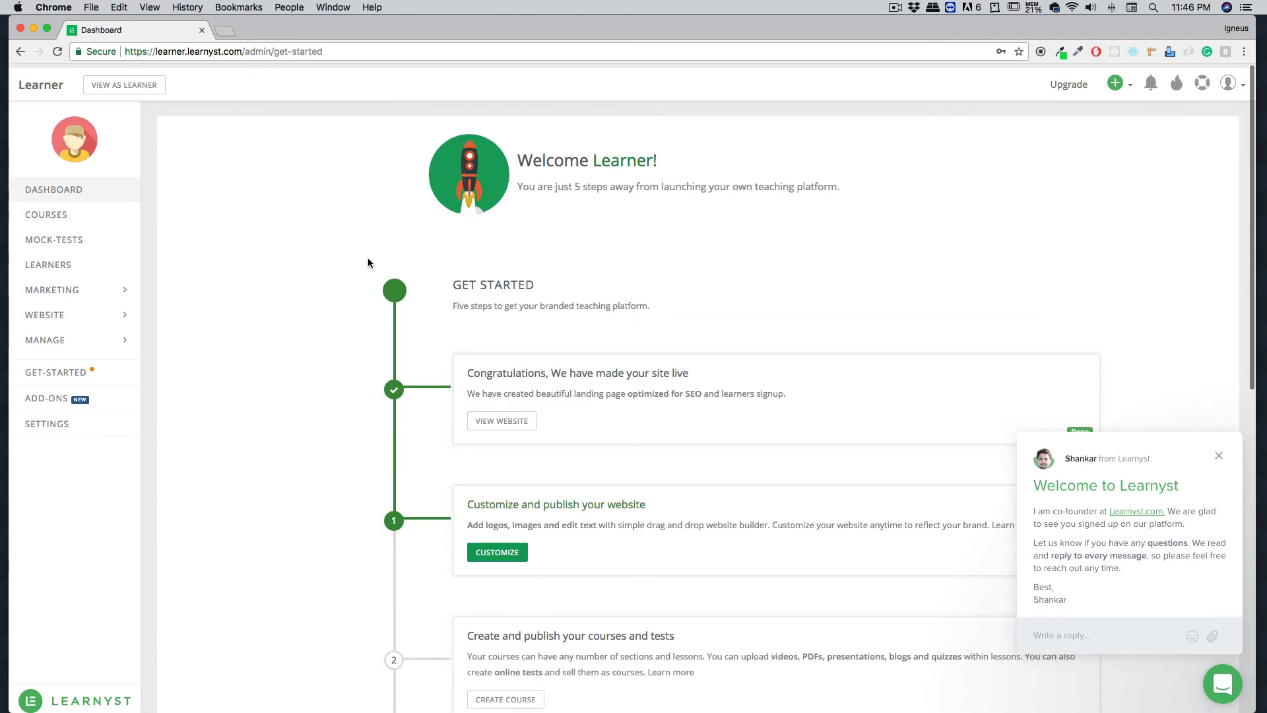